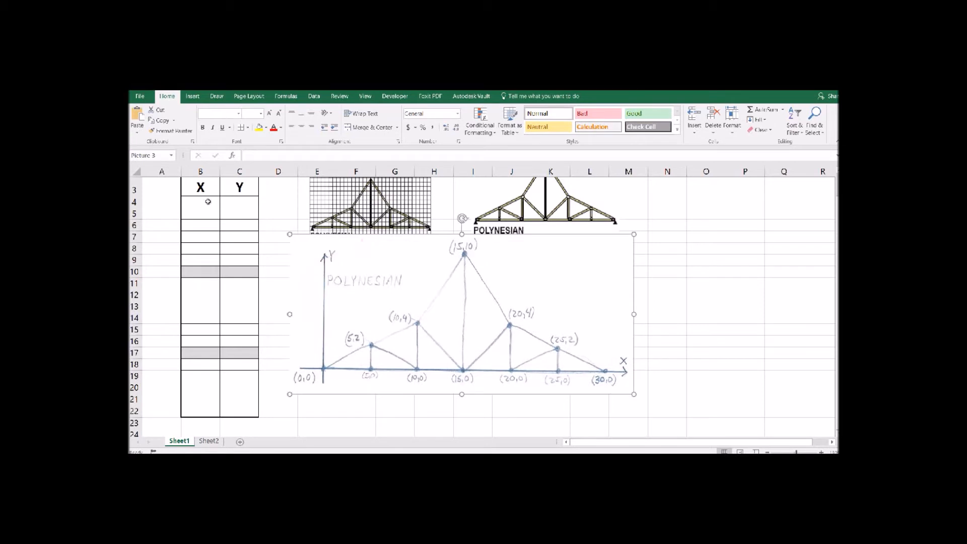
# Enter the outline points (0,0), (10,4), (15,10), (20,4), (30,0), (0,0) and select B3:C22.
pyautogui.write('0')
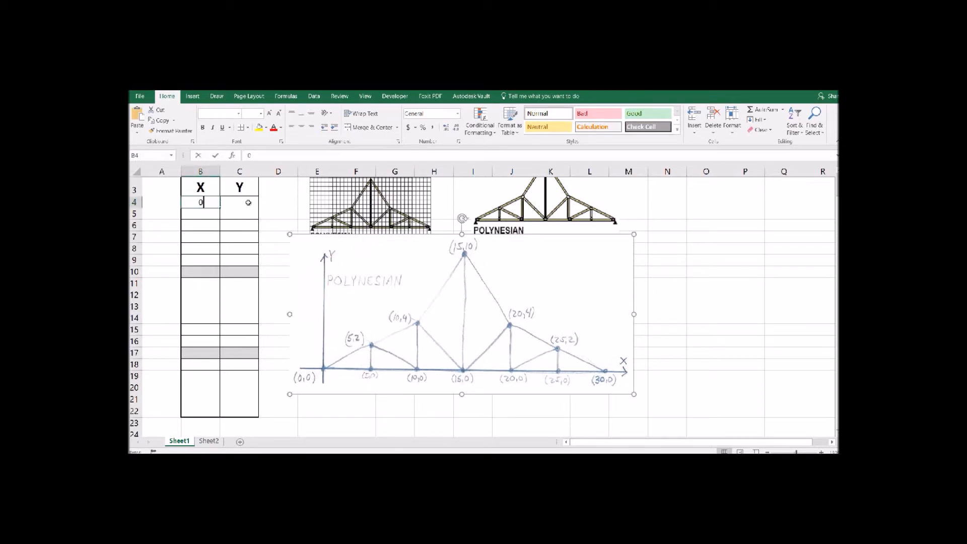
pyautogui.write('0')
pyautogui.click(200, 213)
pyautogui.write('10')
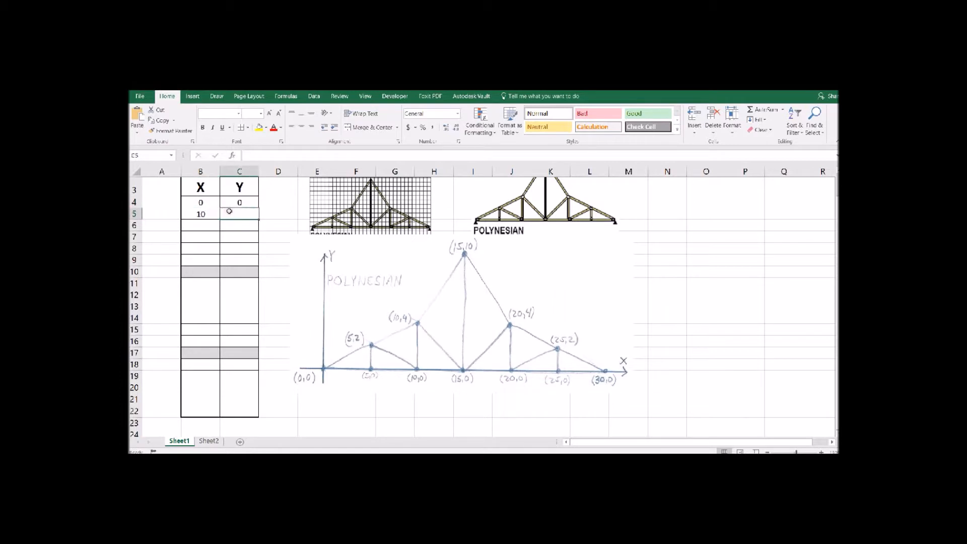
pyautogui.write('4')
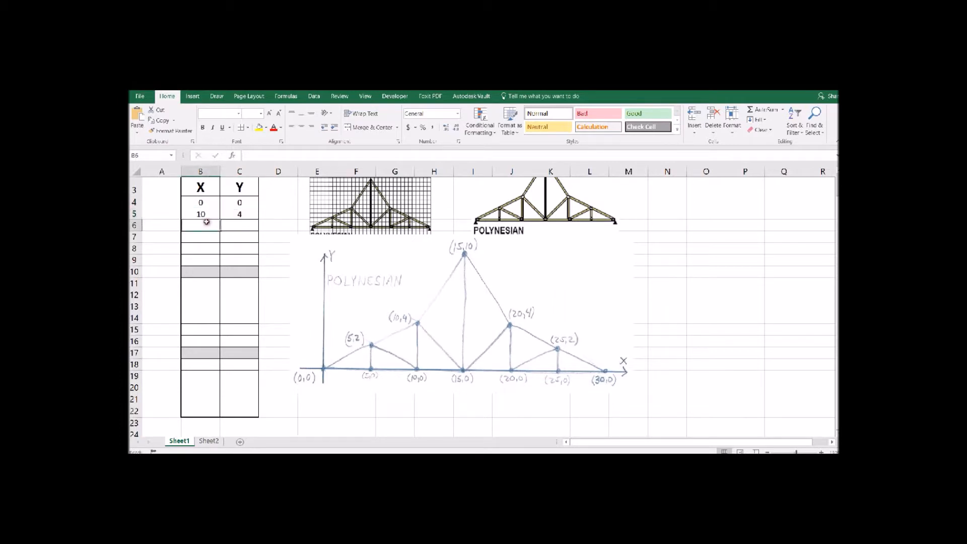
pyautogui.write('15')
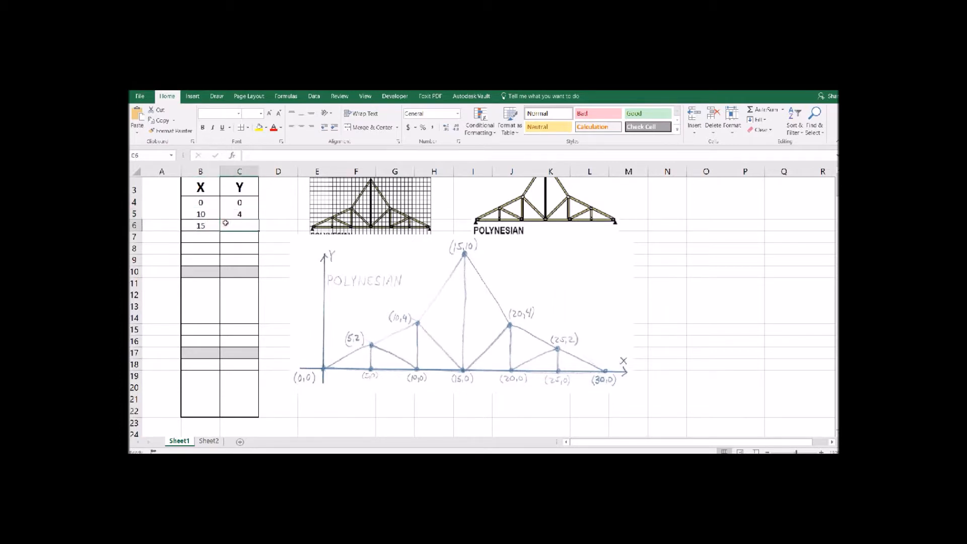
pyautogui.write('10')
pyautogui.click(200, 237)
pyautogui.write('20')
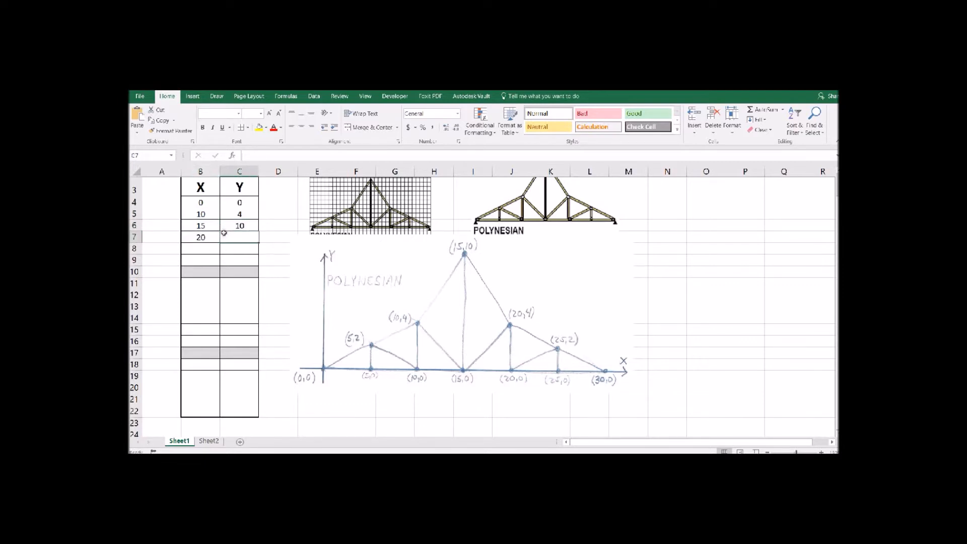
pyautogui.write('4')
pyautogui.click(239, 261)
pyautogui.write('0')
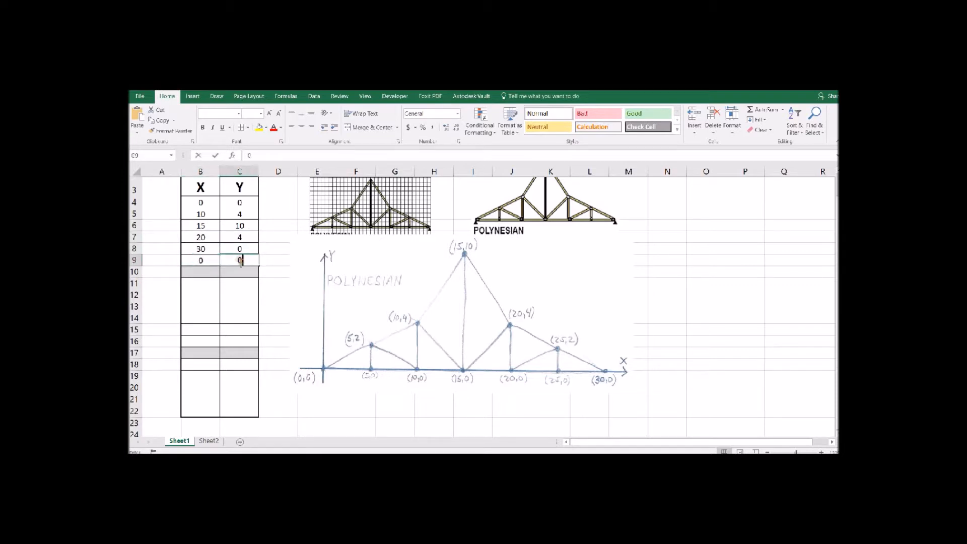
pyautogui.click(200, 188)
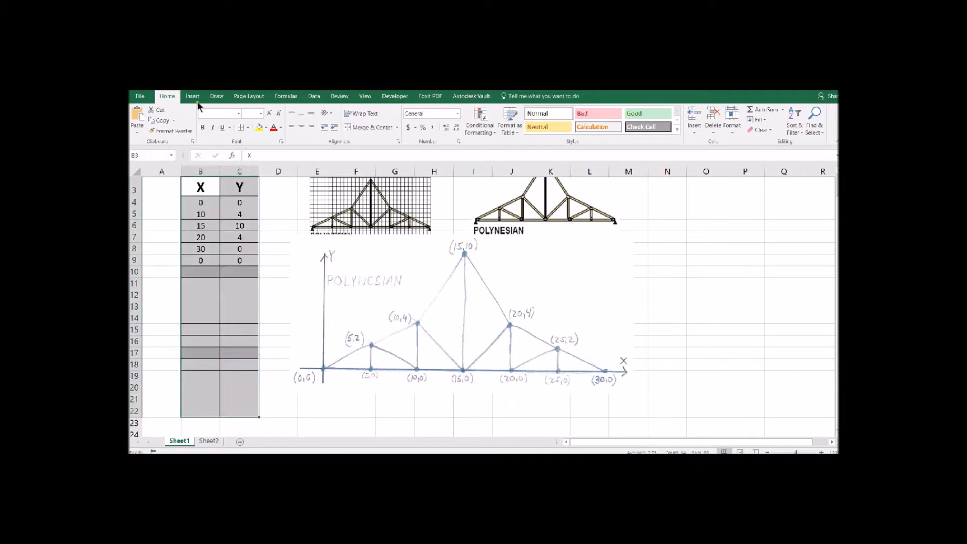
# Insert a Scatter with Straight Lines and Markers chart from the selected table.
pyautogui.click(406, 125)
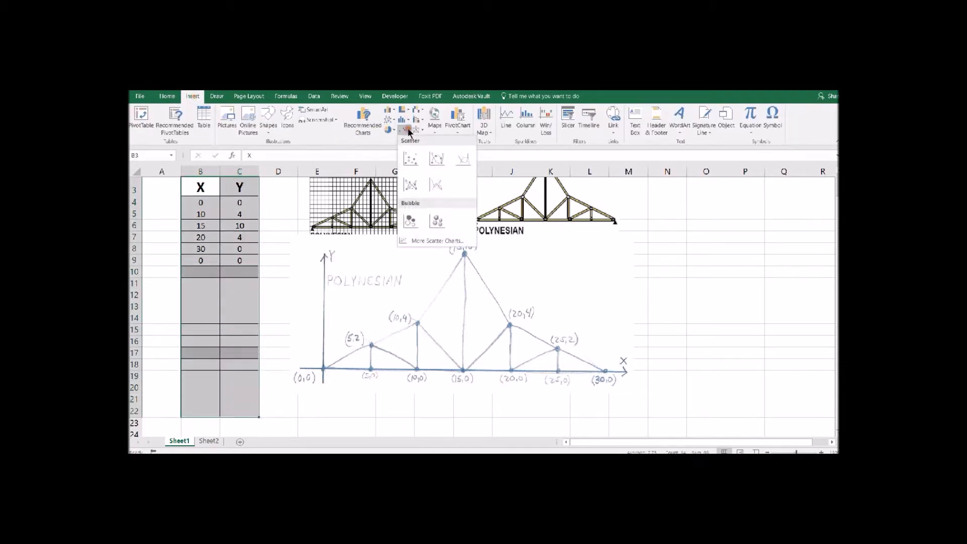
pyautogui.moveTo(410, 184)
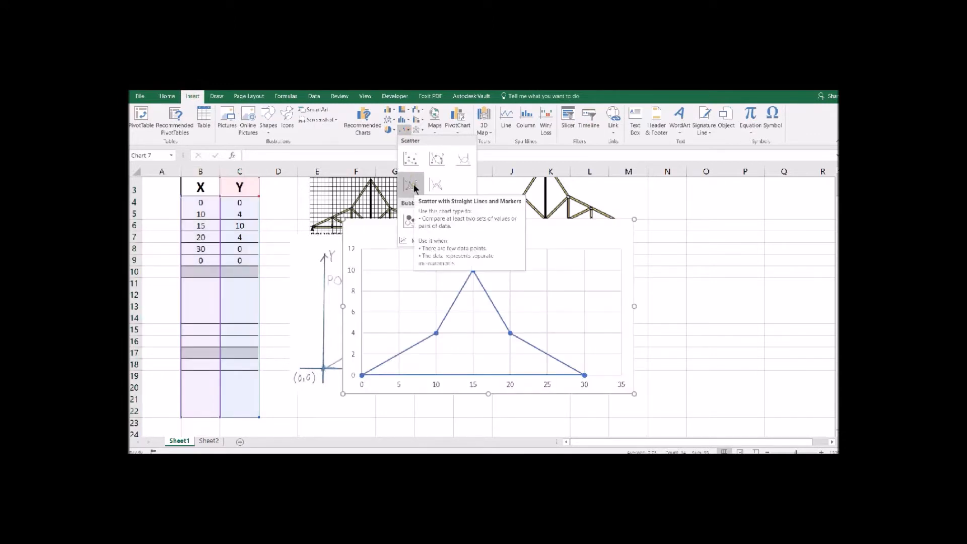
pyautogui.click(409, 184)
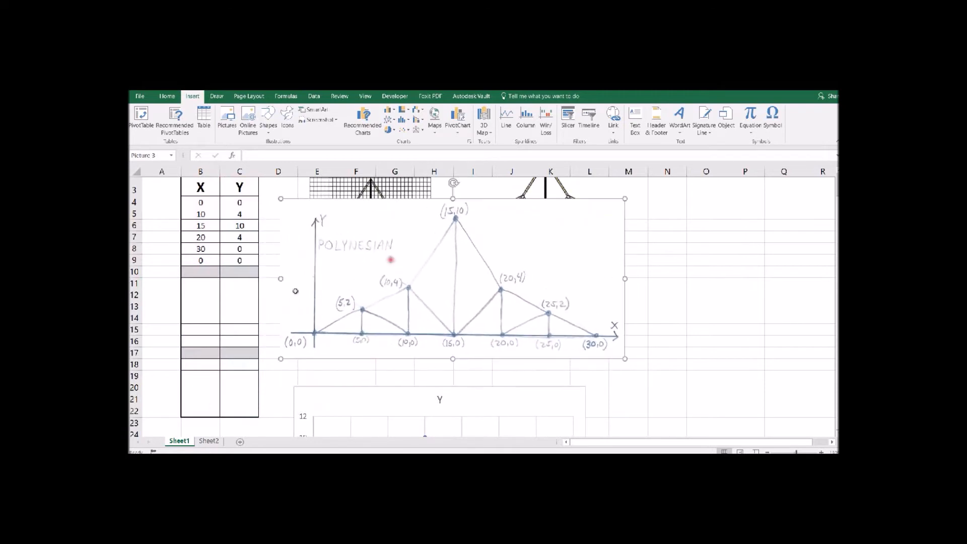
# Type the web-member X and Y values into B11:C16 and B18:C22.
pyautogui.click(200, 283)
pyautogui.write('5')
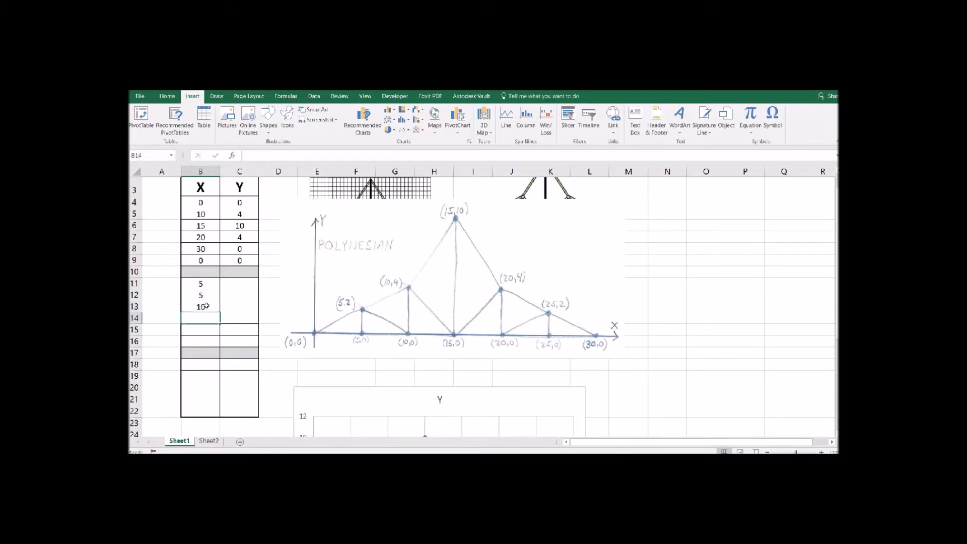
pyautogui.write('15')
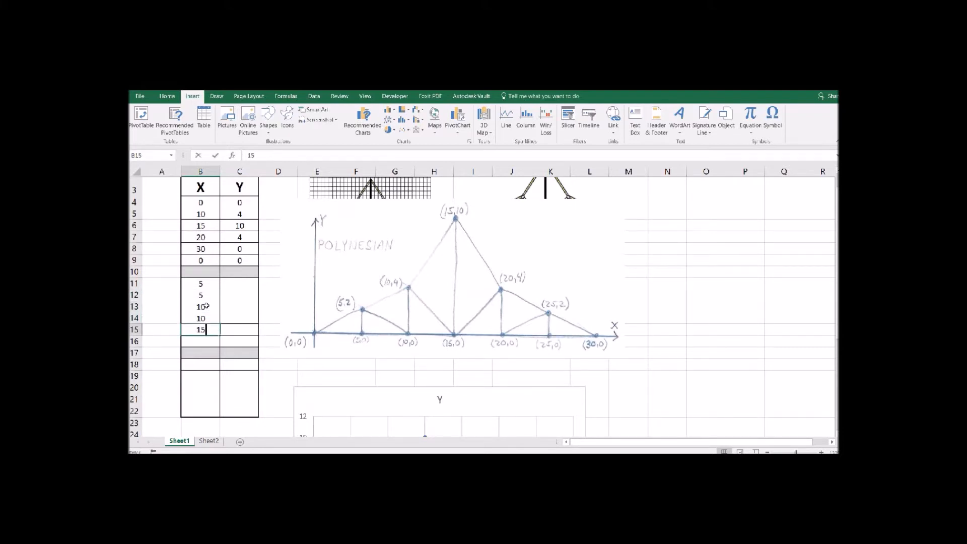
pyautogui.press('Enter')
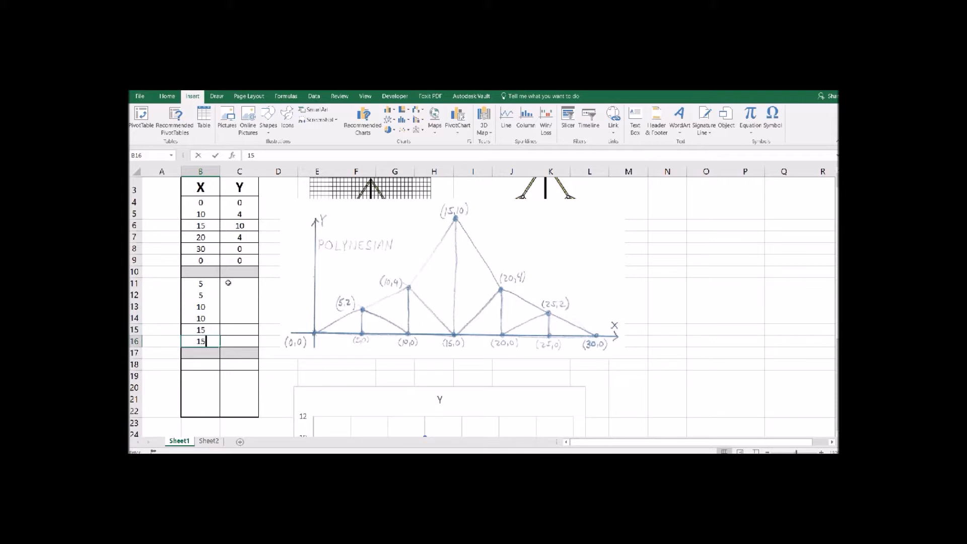
pyautogui.write('0')
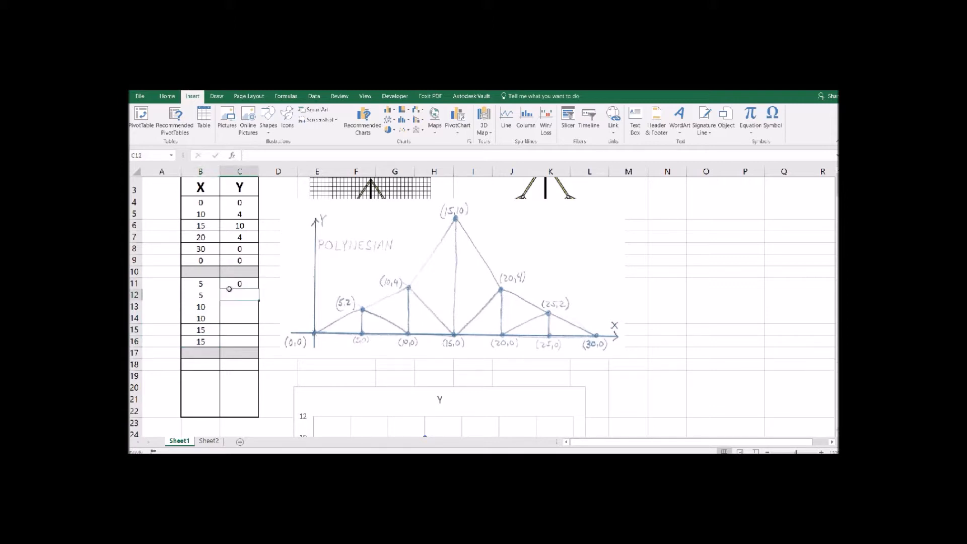
pyautogui.write('2')
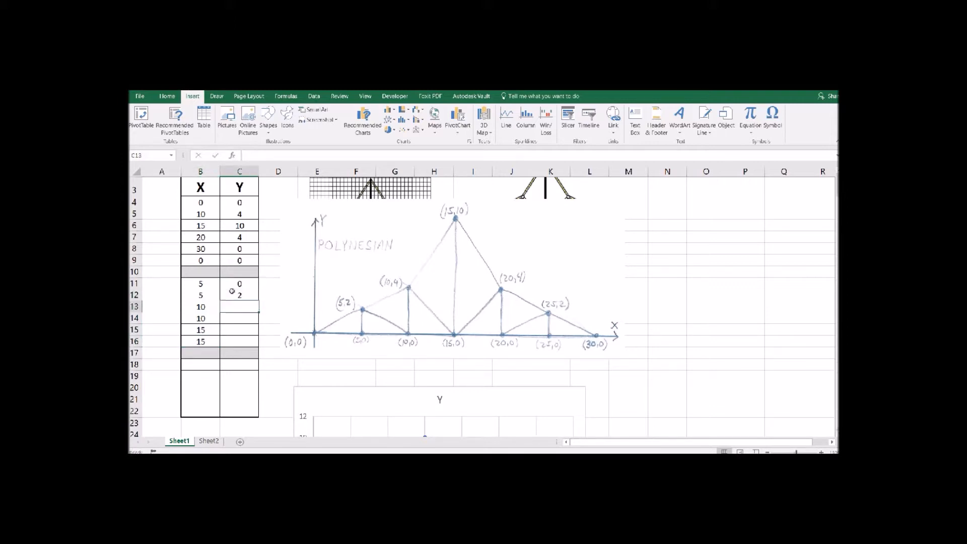
pyautogui.write('0')
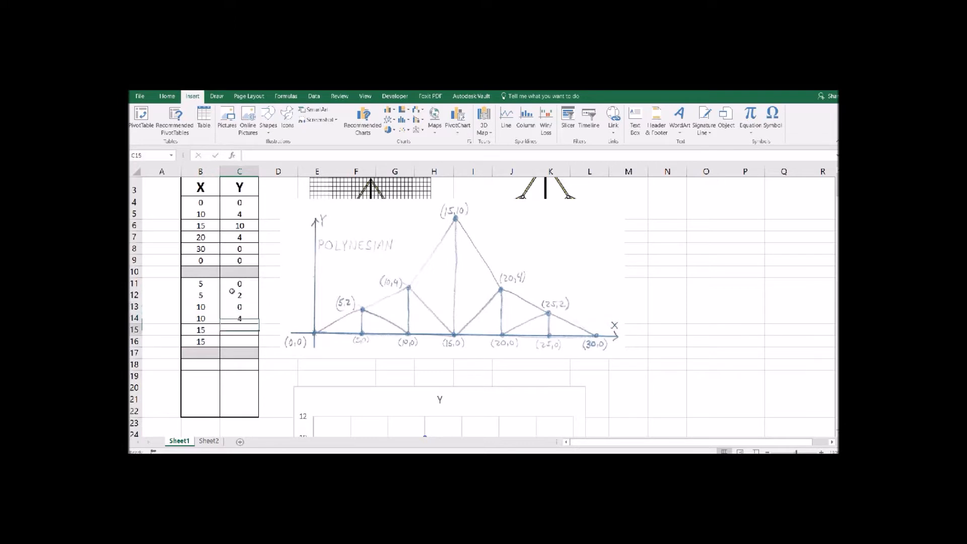
pyautogui.write('10')
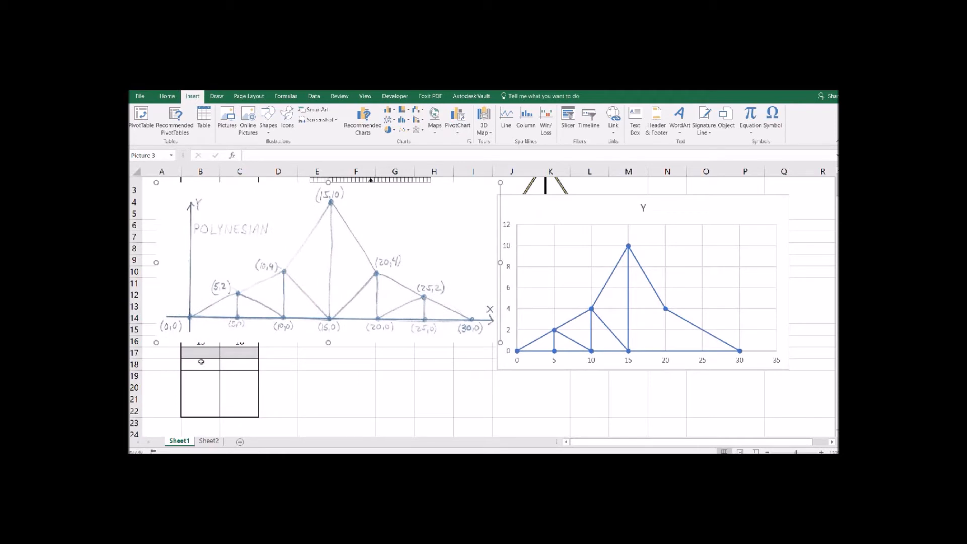
pyautogui.write('15')
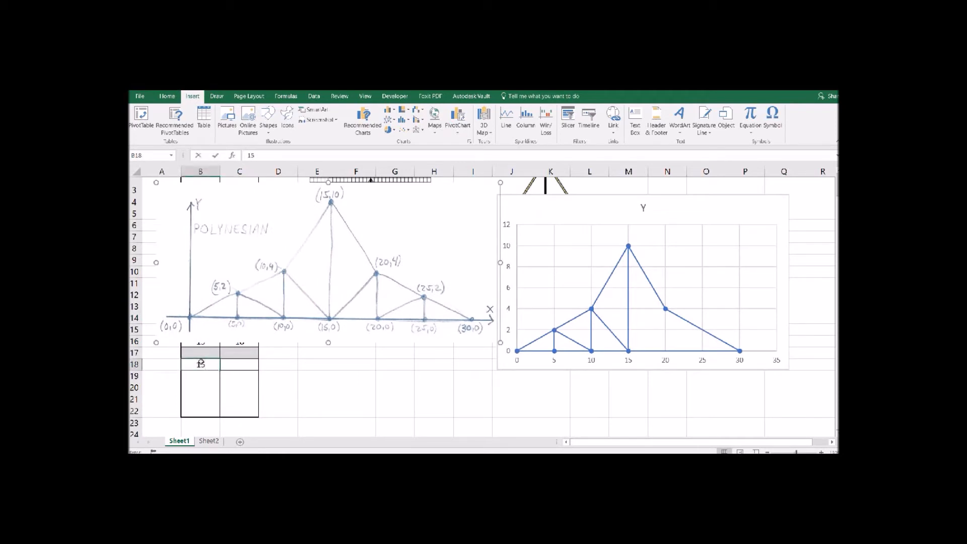
pyautogui.write('20')
pyautogui.click(200, 399)
pyautogui.write('25')
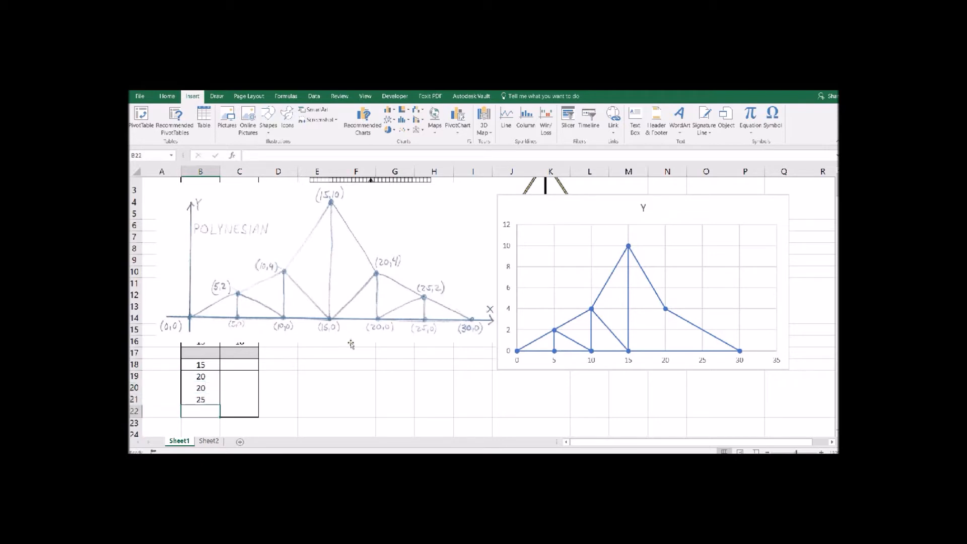
pyautogui.click(247, 362)
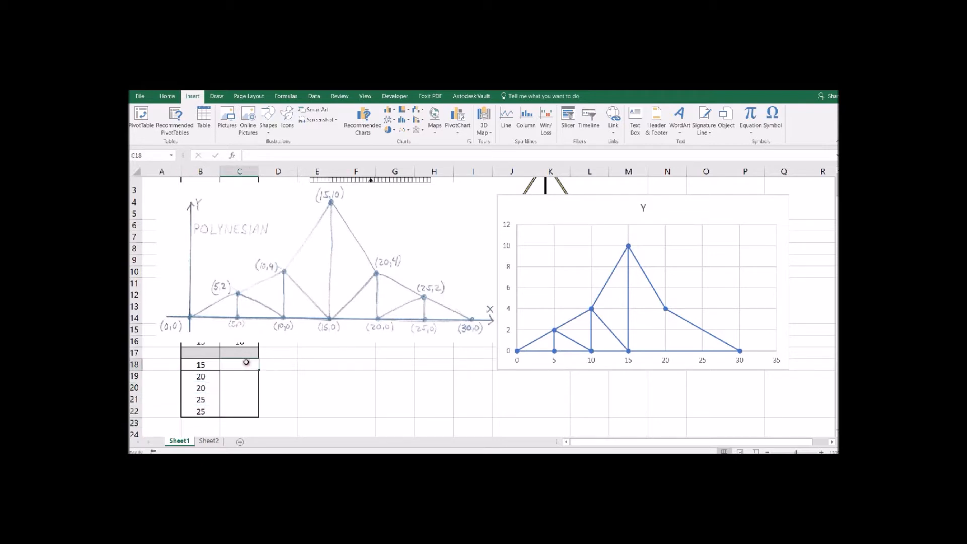
pyautogui.write('0')
pyautogui.click(239, 376)
pyautogui.write('4')
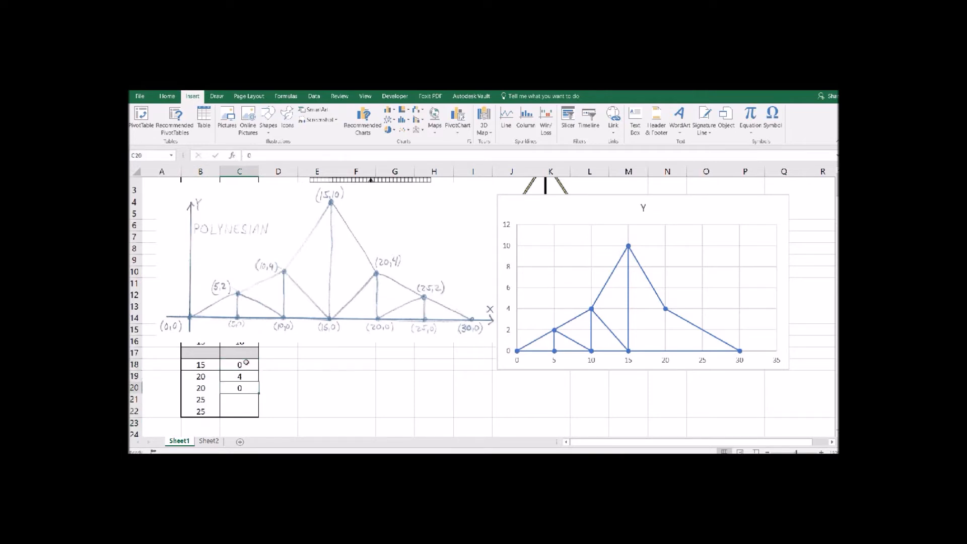
pyautogui.write('2')
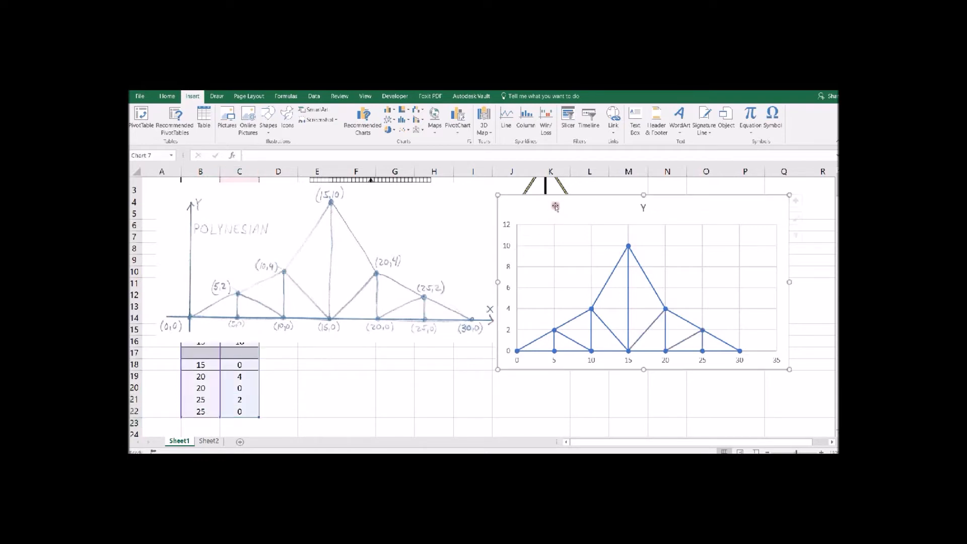
pyautogui.moveTo(556, 206); pyautogui.dragTo(520, 233)
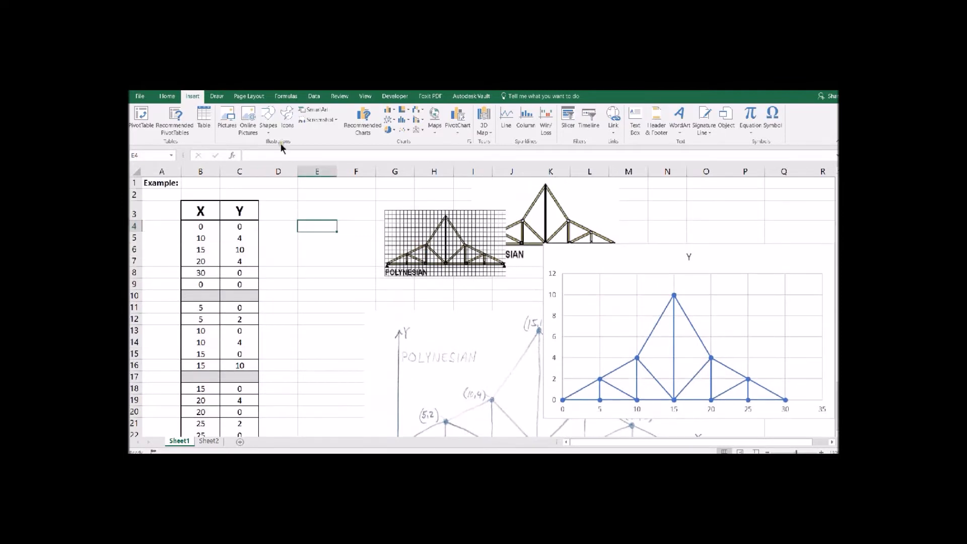
# Enter a CONCAT formula in E4 joining B4, "," and C4 to show 0,0.
pyautogui.click(285, 96)
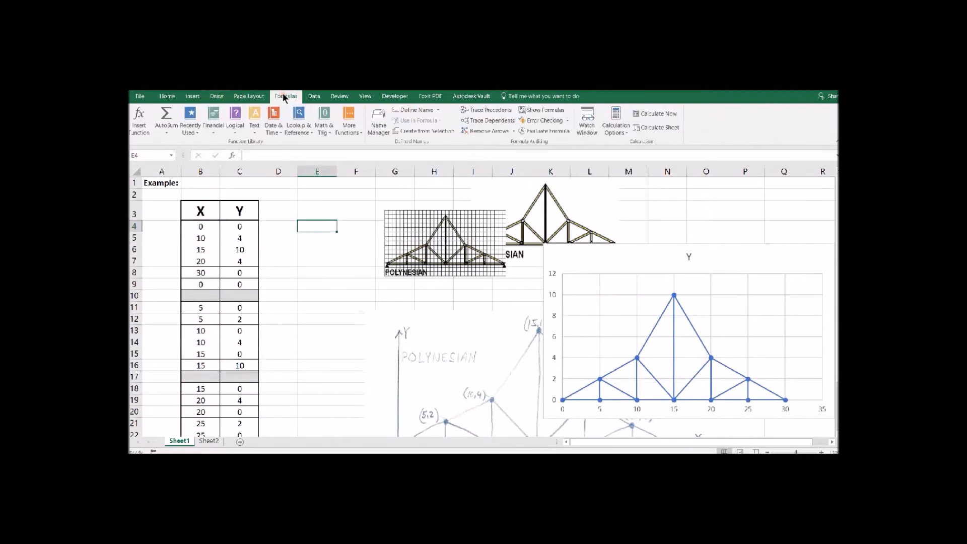
pyautogui.click(254, 116)
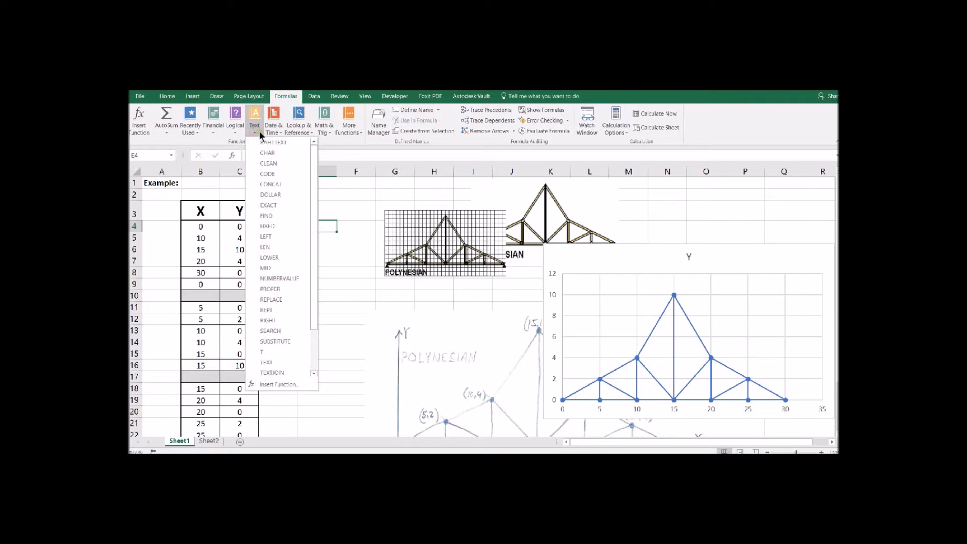
pyautogui.moveTo(277, 184)
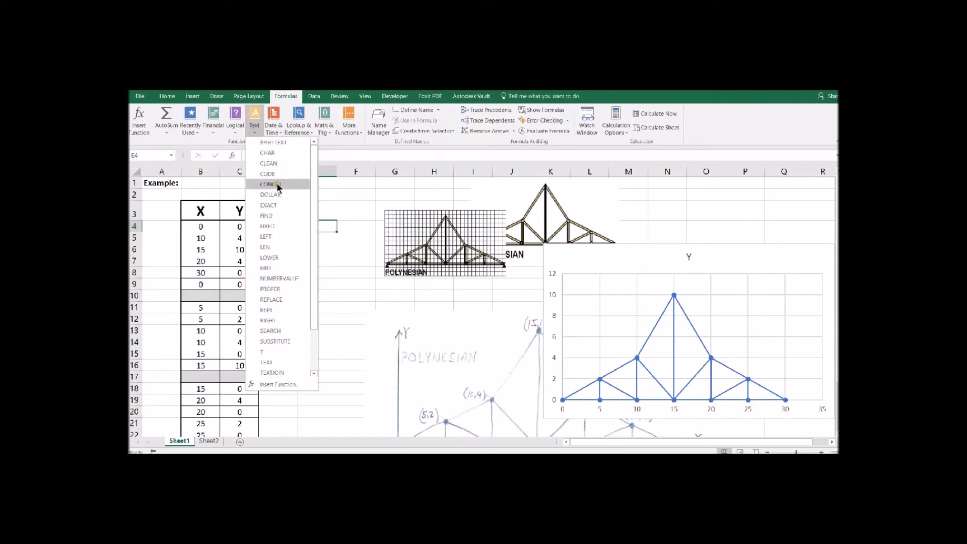
pyautogui.moveTo(292, 188)
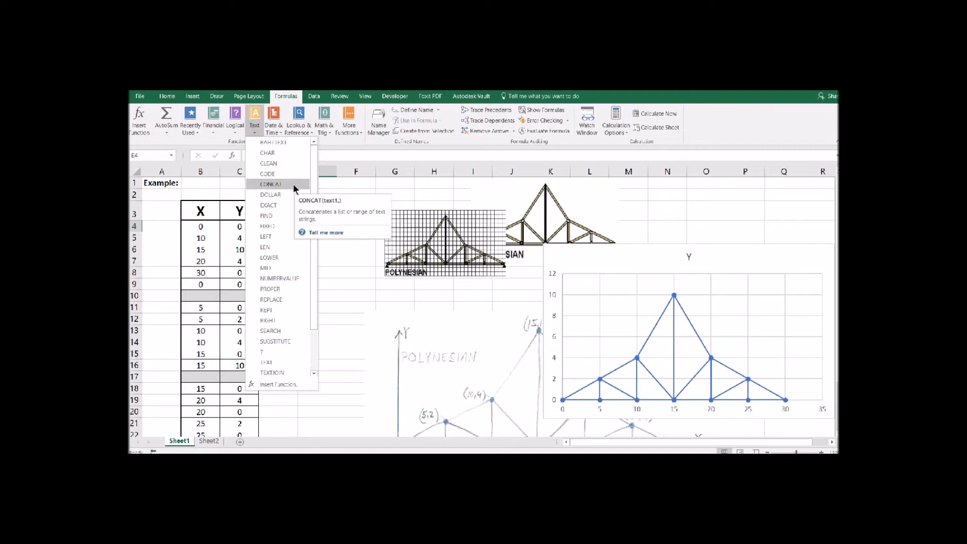
pyautogui.click(269, 184)
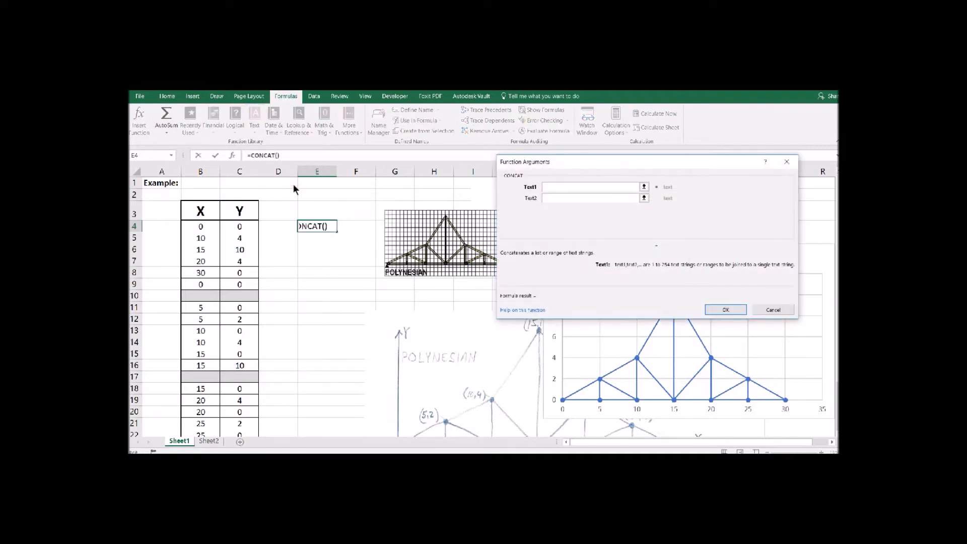
pyautogui.click(200, 227)
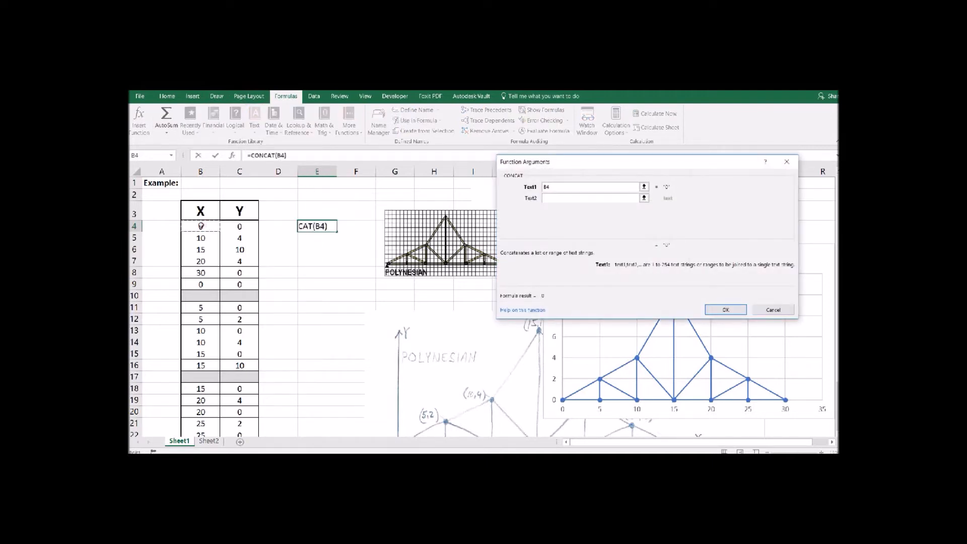
pyautogui.click(589, 198)
pyautogui.write('","')
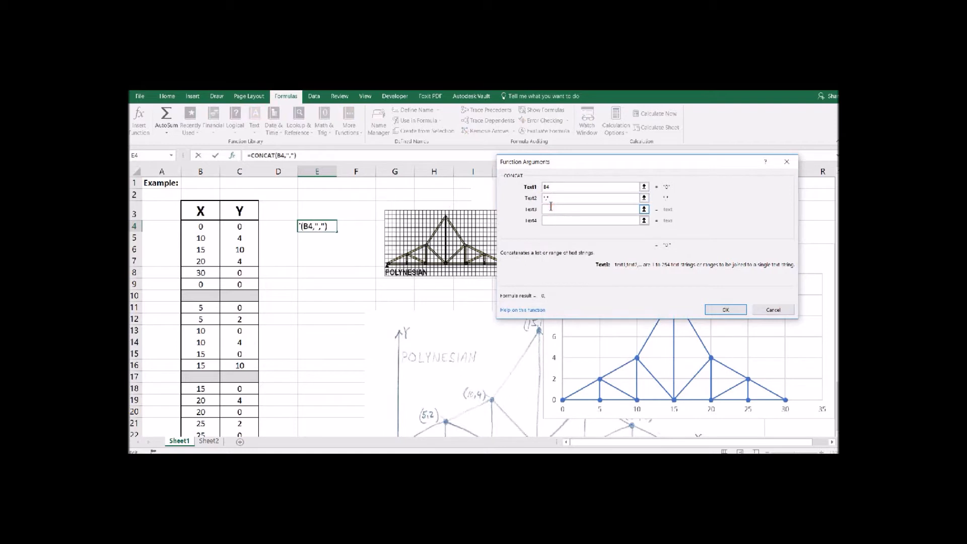
pyautogui.click(239, 226)
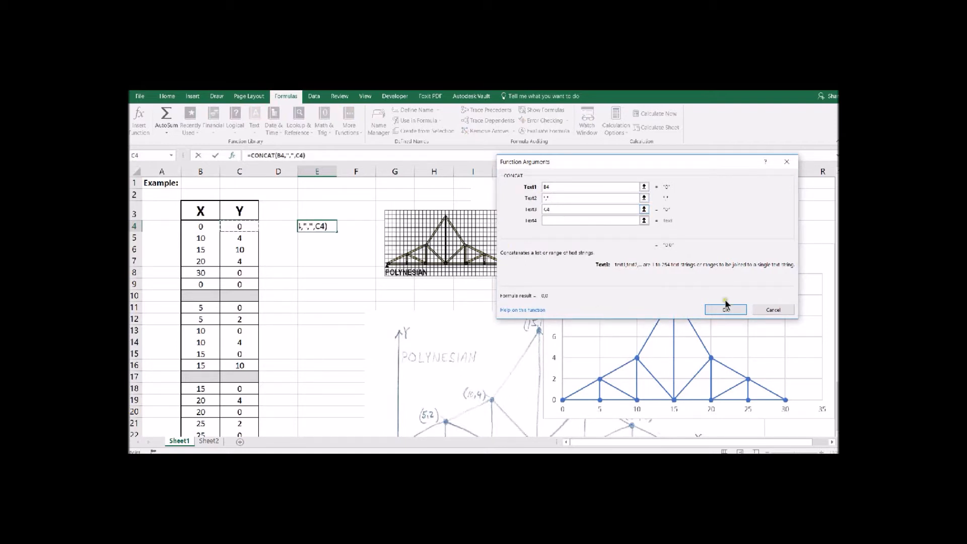
pyautogui.click(726, 310)
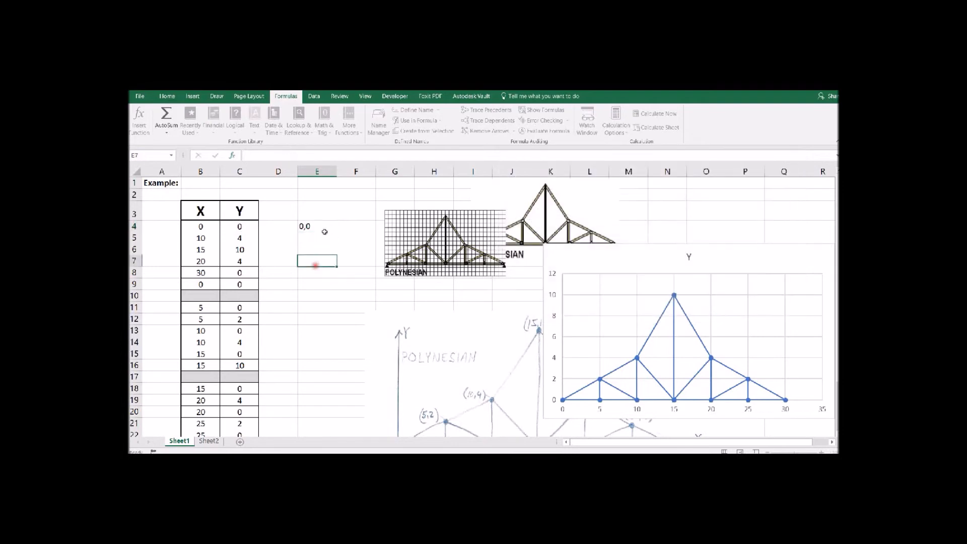
# Fill the E4 formula down column E and copy the pairs in E4:E9.
pyautogui.click(317, 226)
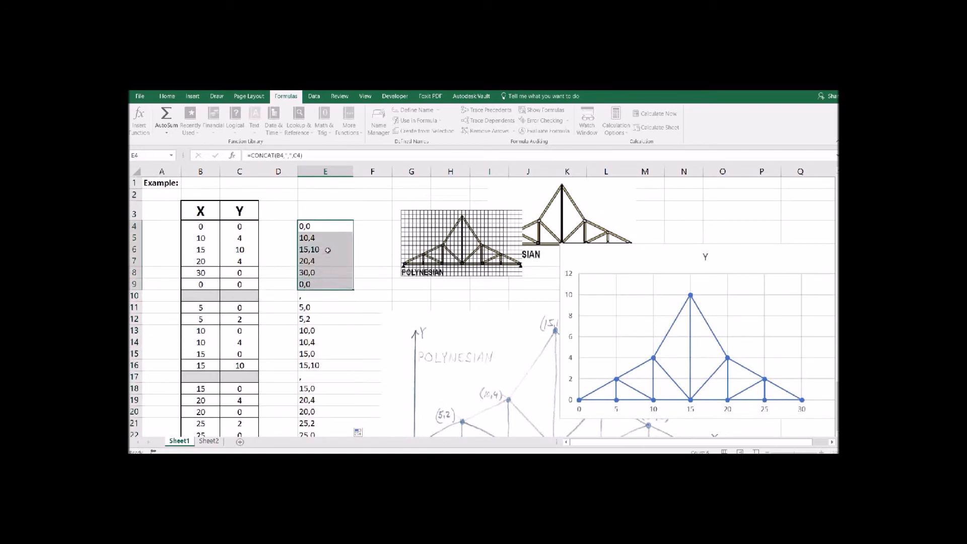
pyautogui.rightClick(326, 249)
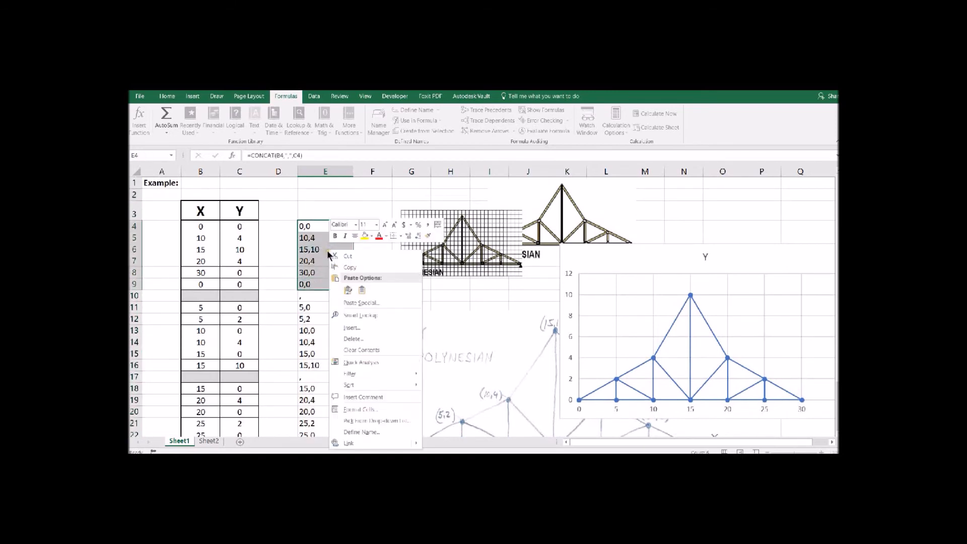
pyautogui.moveTo(350, 267)
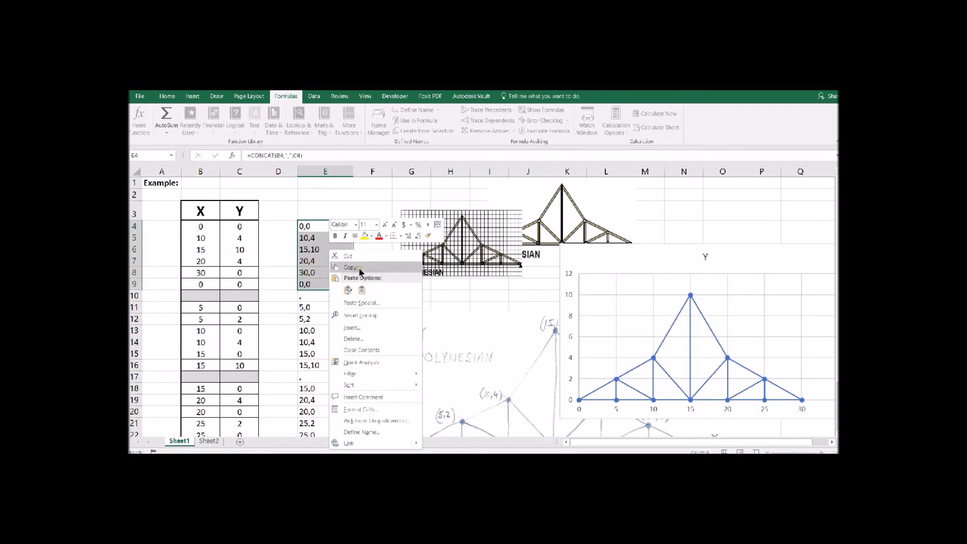
pyautogui.click(347, 267)
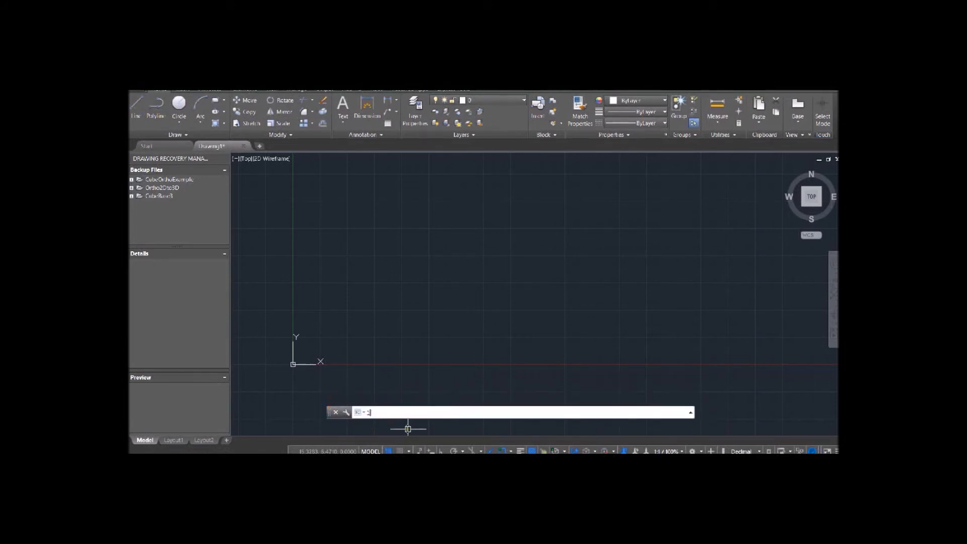
# Start LINE in AutoCAD and paste the copied X,Y pairs as its points.
pyautogui.write('LINE')
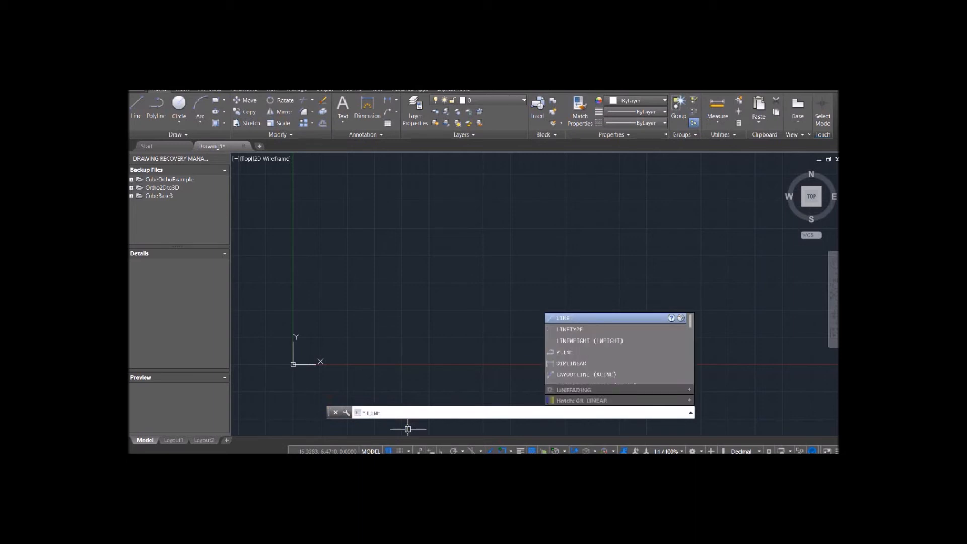
pyautogui.click(563, 318)
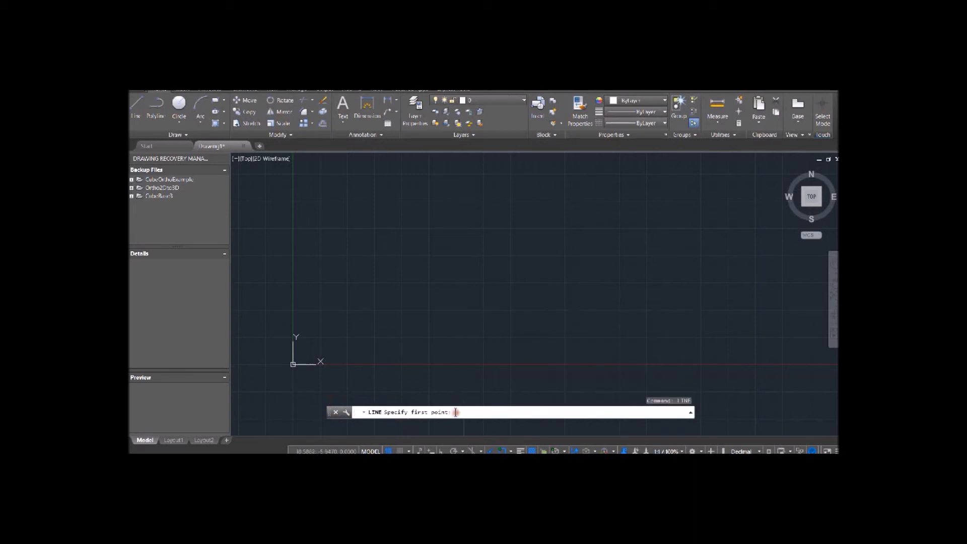
pyautogui.rightClick(453, 413)
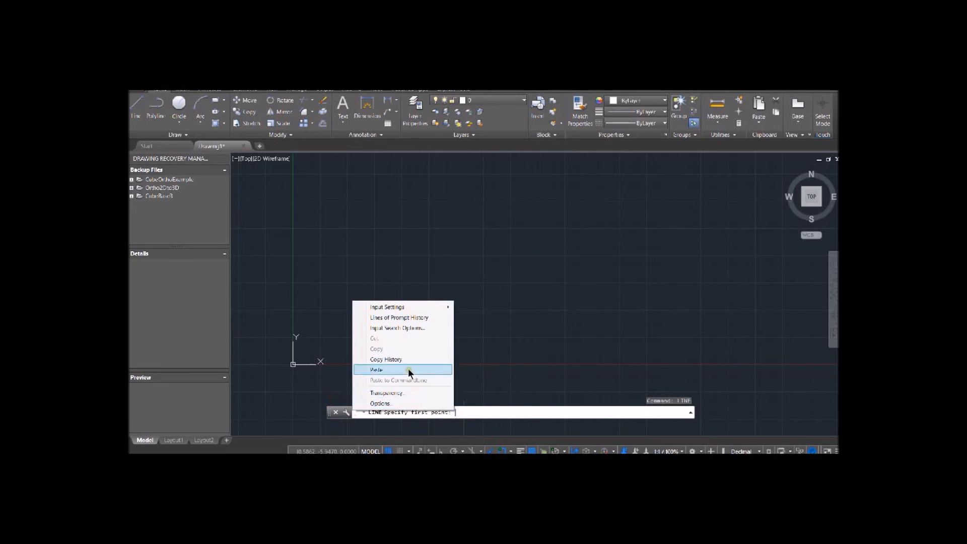
pyautogui.click(402, 369)
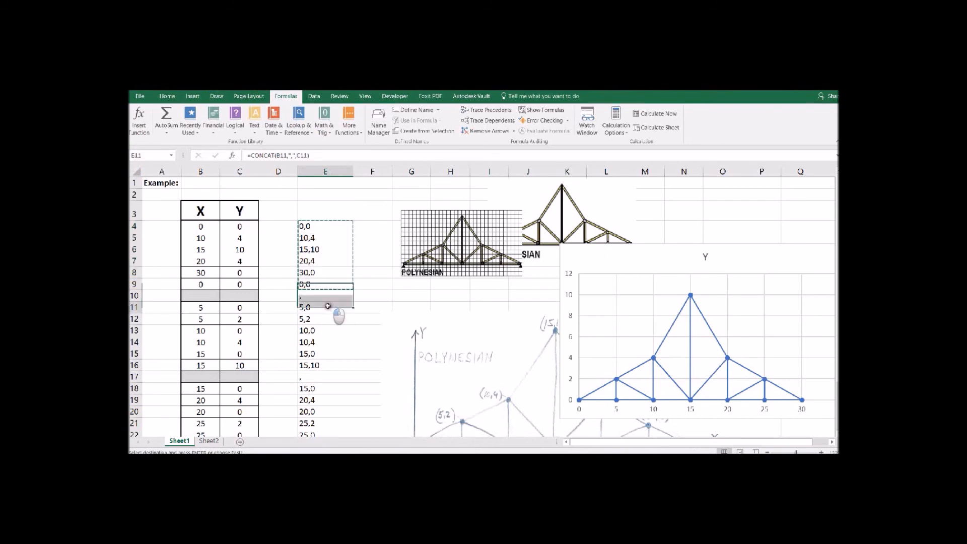
# Copy the web-member pairs E11:E16 and then the following group from column E.
pyautogui.rightClick(326, 305)
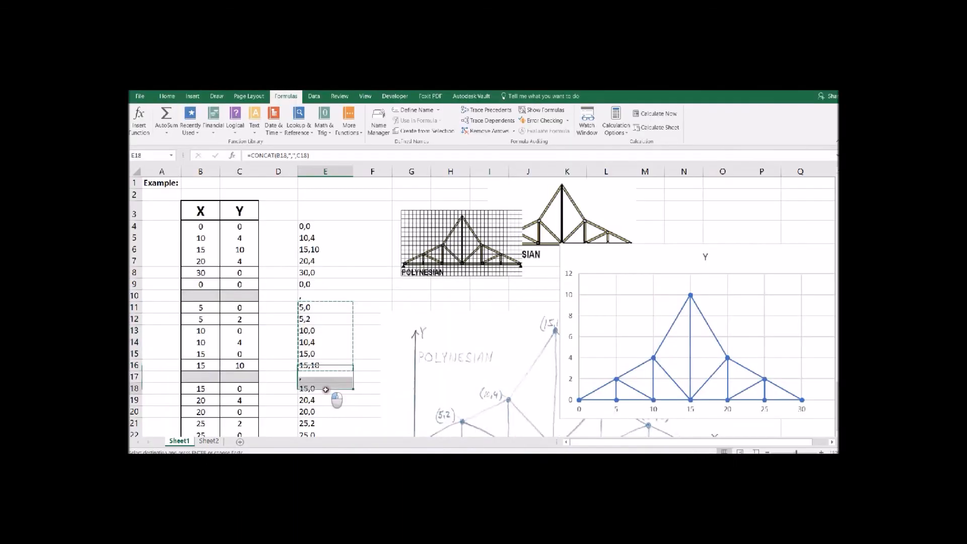
pyautogui.rightClick(325, 388)
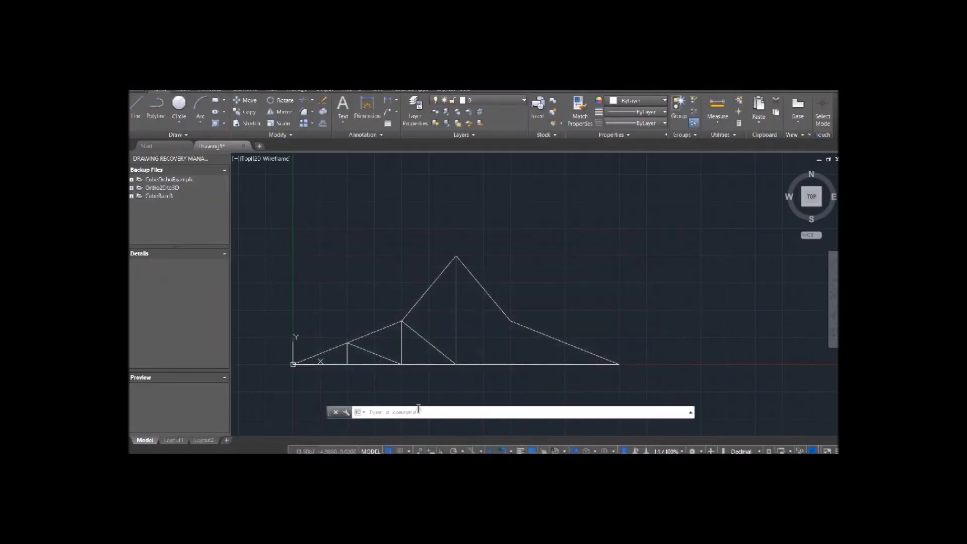
# Run LINE again with the copied right-half coordinates, then end the command.
pyautogui.write('line')
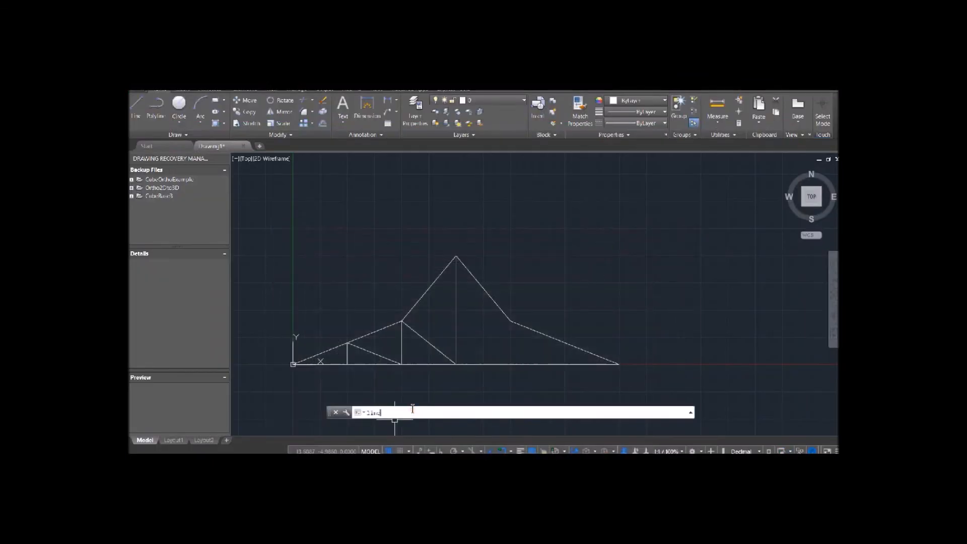
pyautogui.press('Enter')
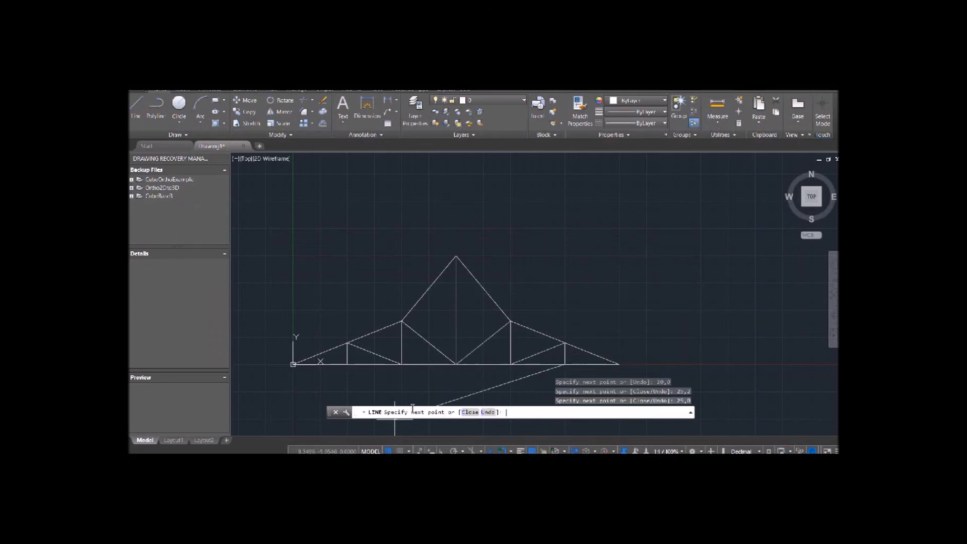
pyautogui.press('Enter')
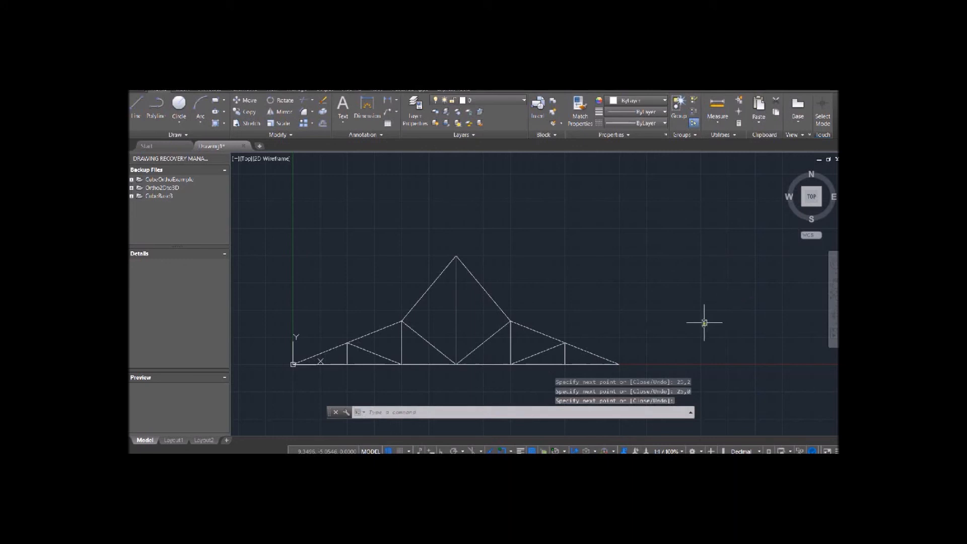